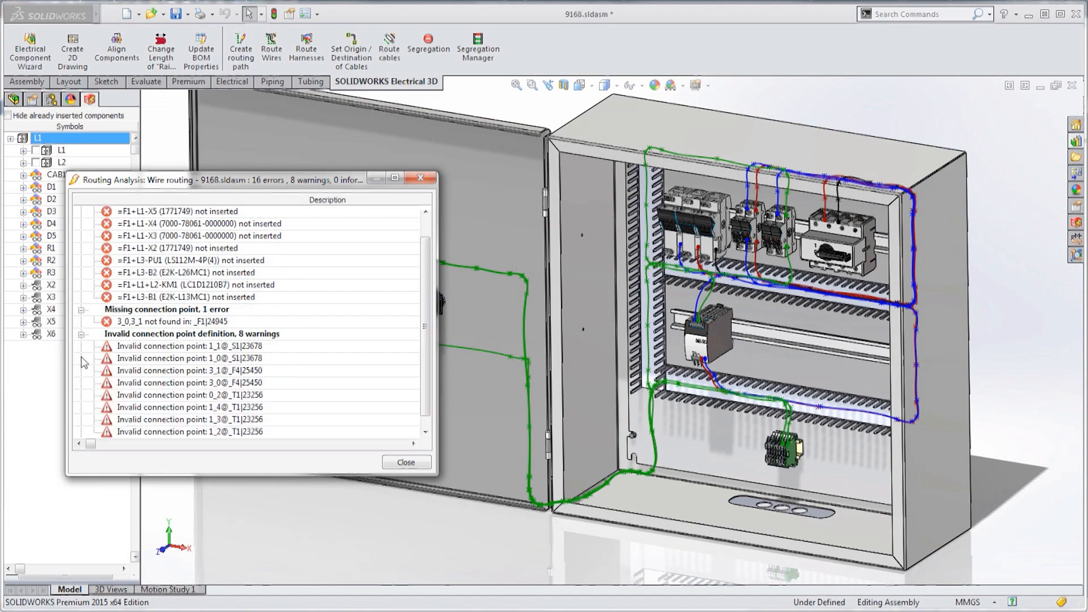
Review the power-supply connection-point warning and insert the missing KM1 contactor LC1D1210B7.
left_click(170, 370)
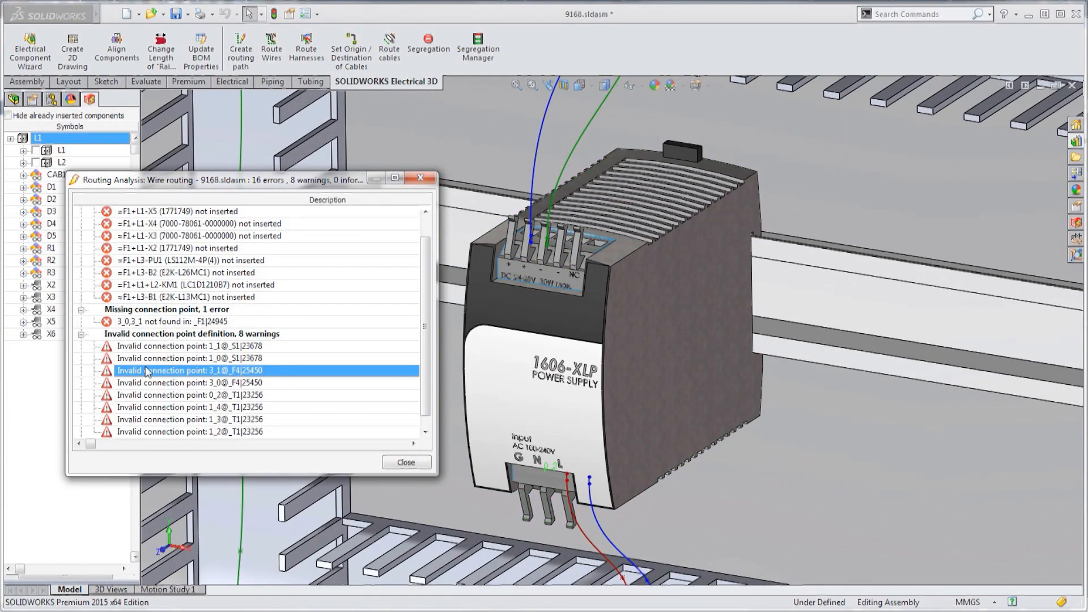
left_click(164, 272)
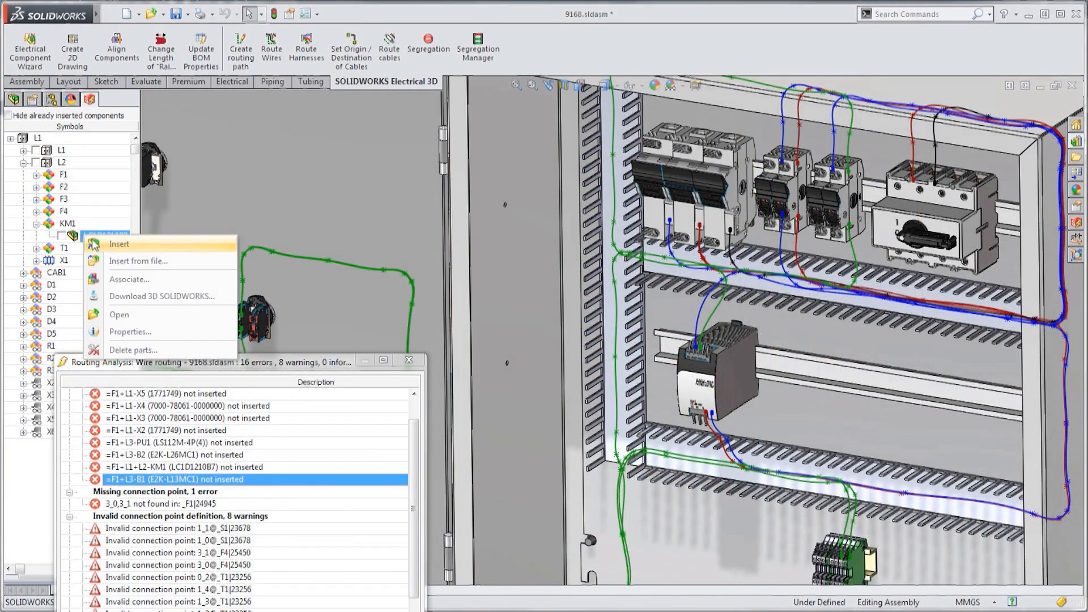
left_click(119, 244)
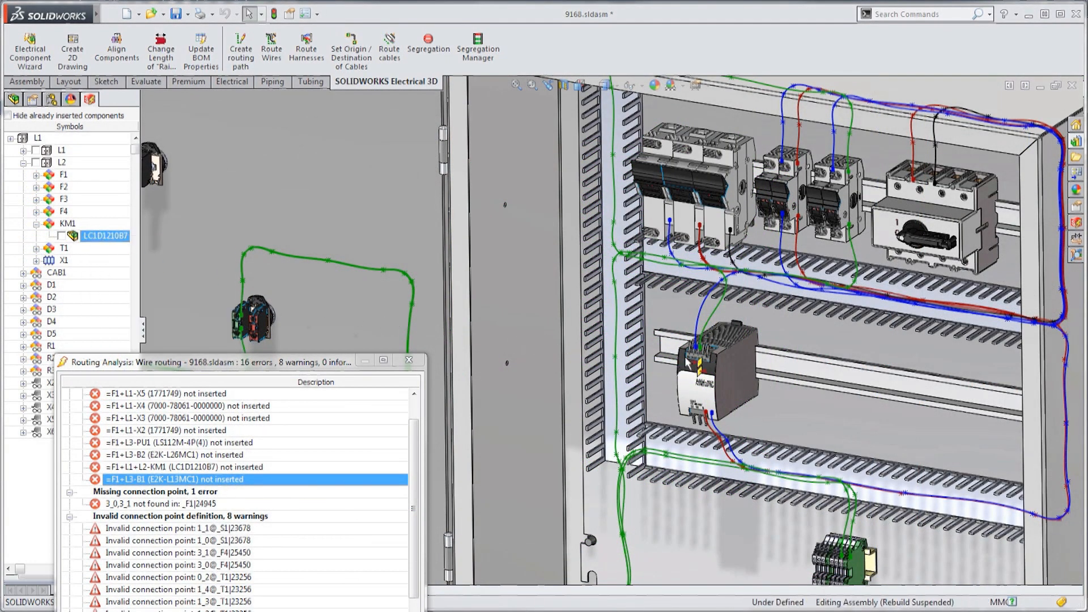